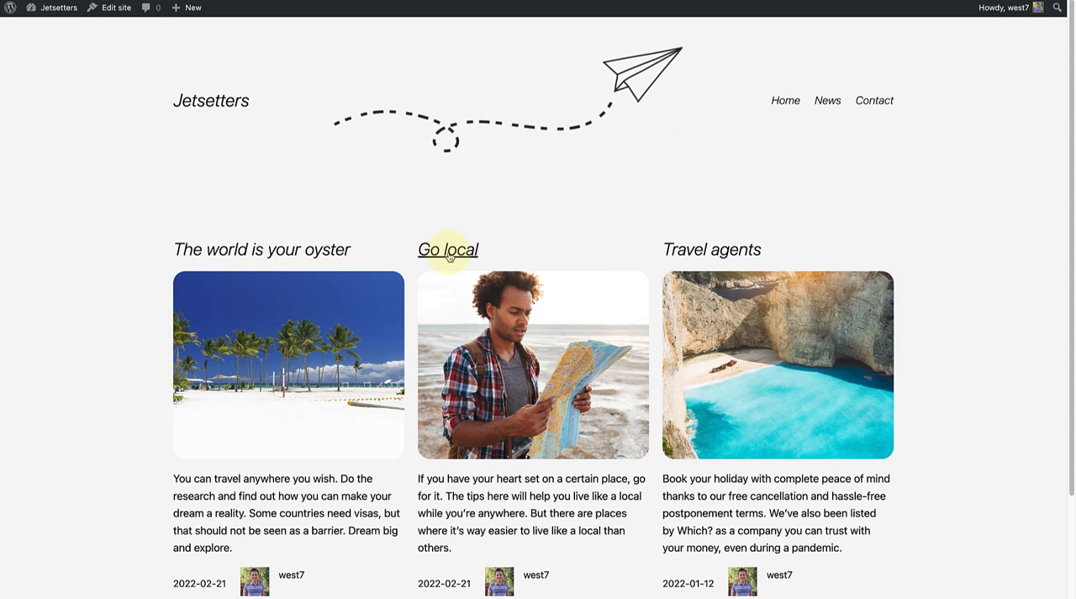
- View the 'Go local' post and scroll to its three reader comments
click(447, 249)
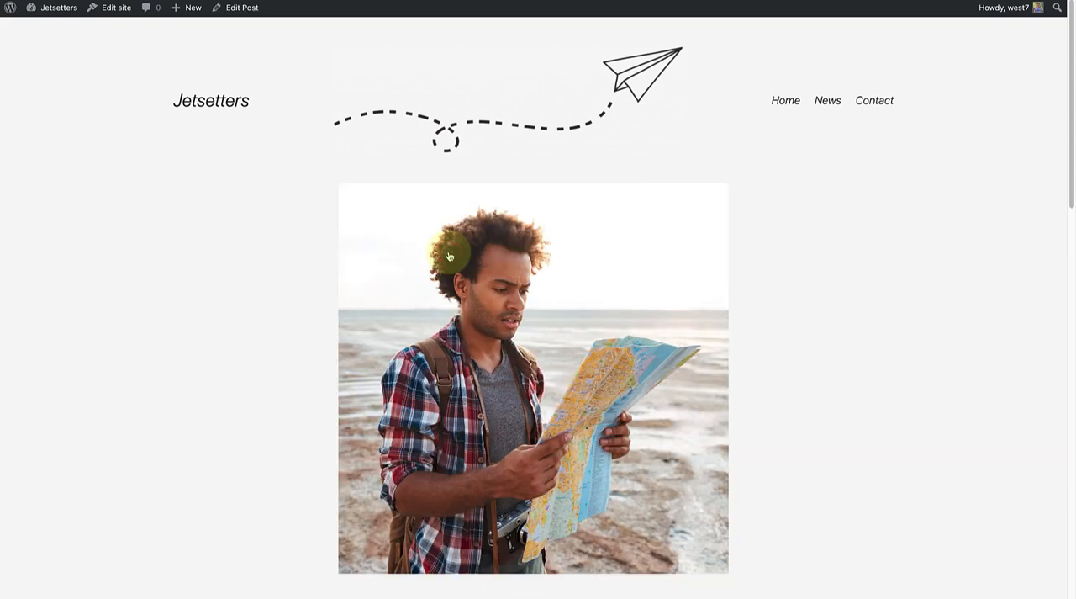
scroll(down, 3)
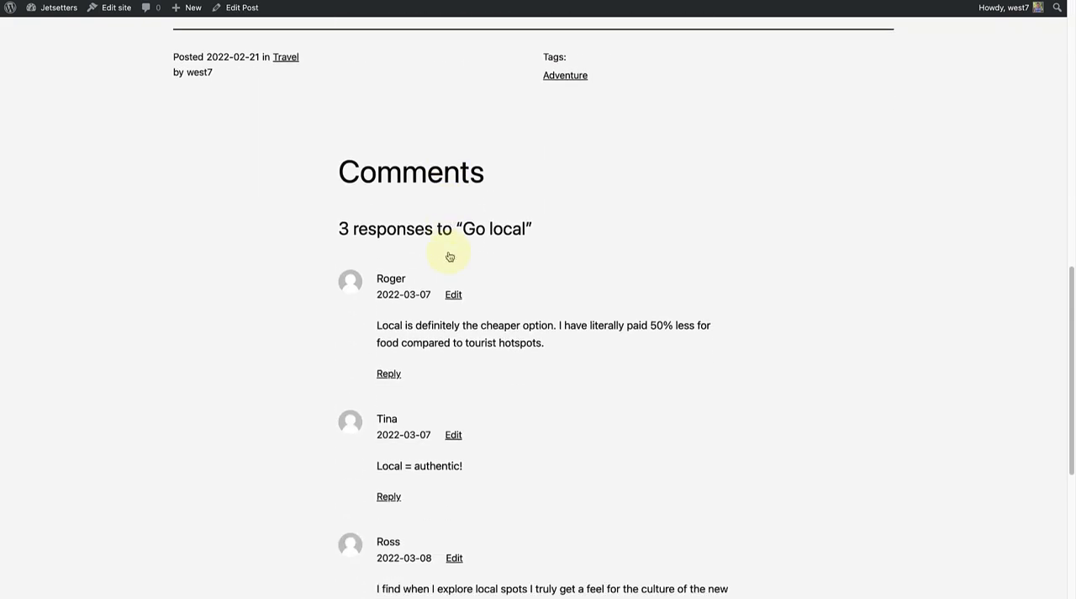
scroll(down, 3)
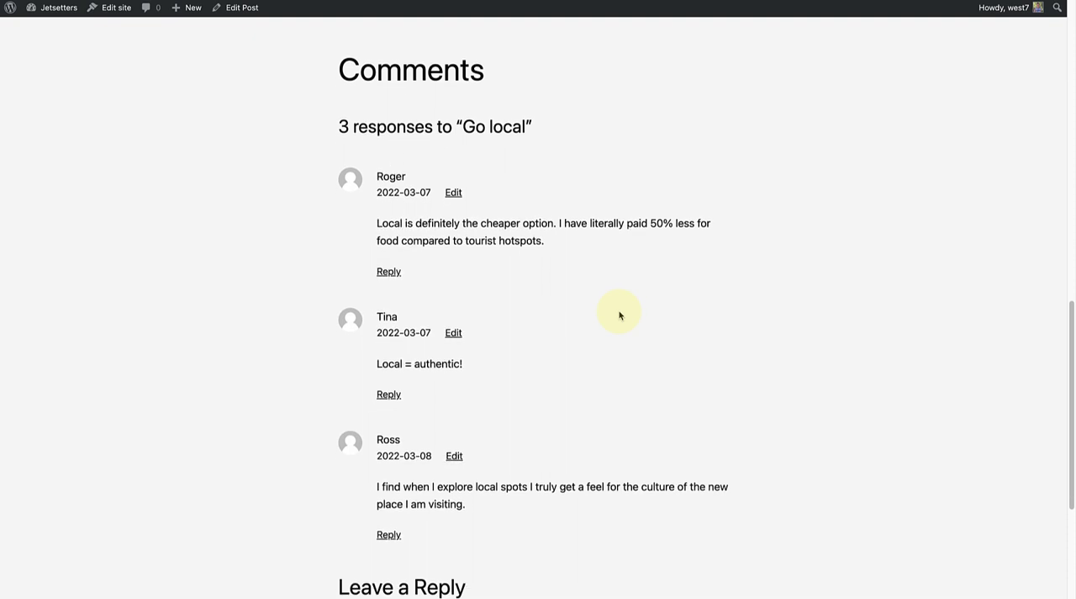
scroll(down, 3)
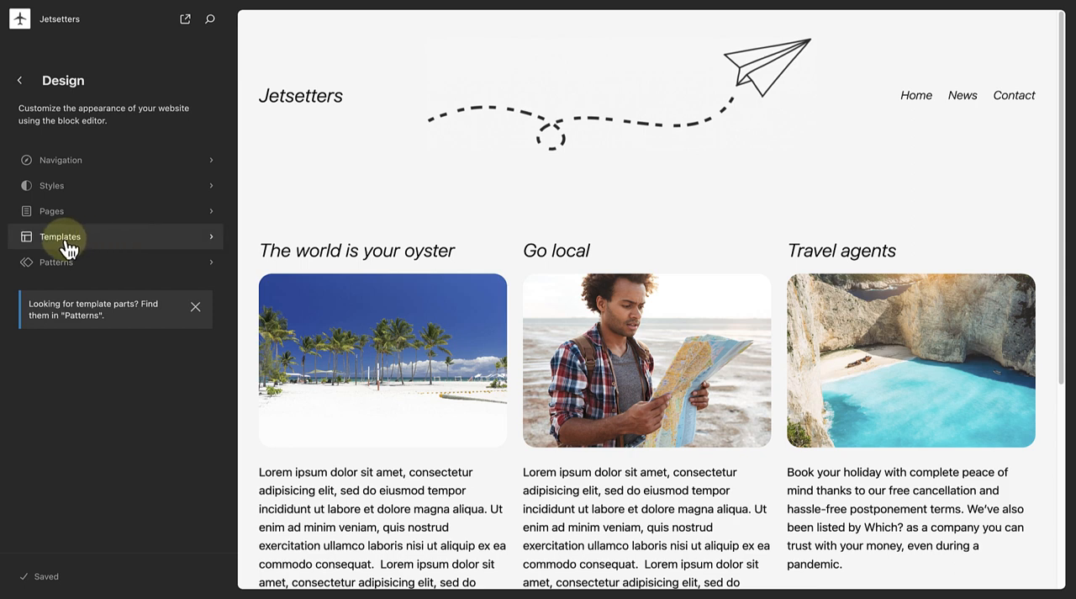
- Open the Single template from the Design sidebar's Templates list
click(61, 235)
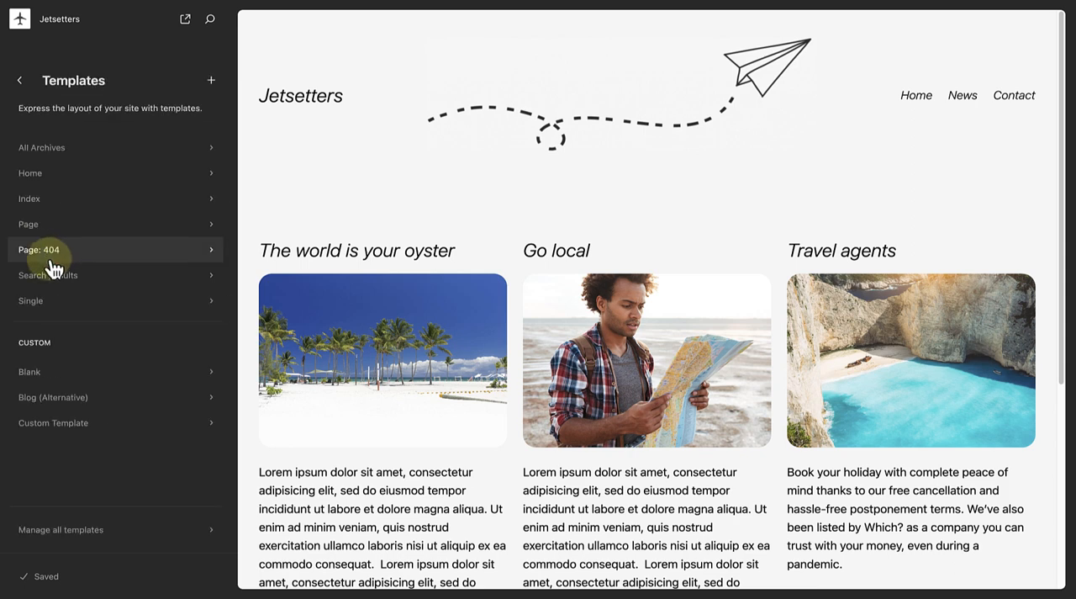
mouse_move(30, 299)
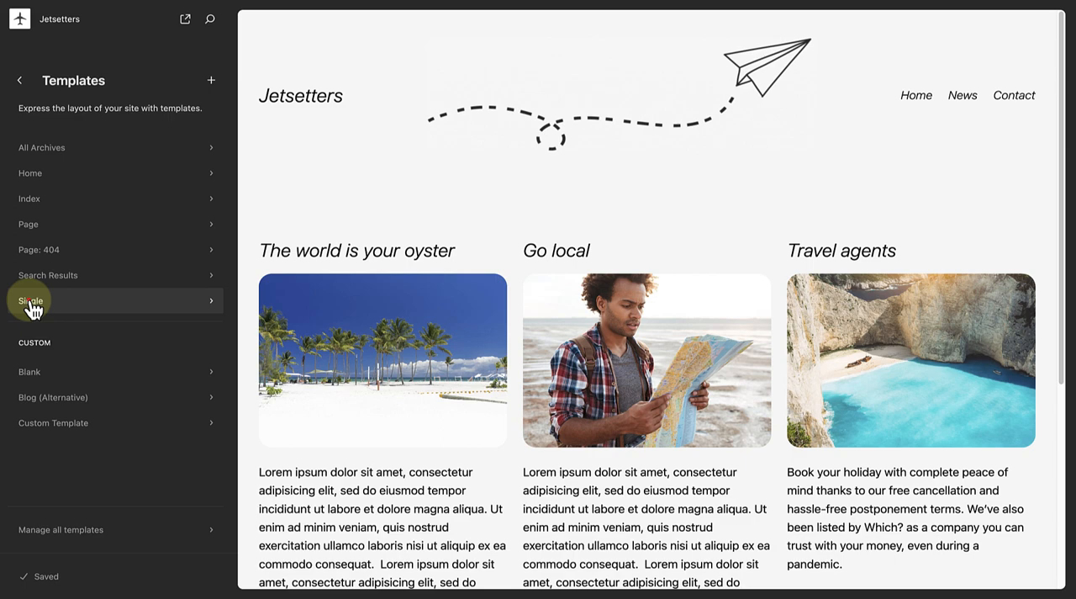
click(31, 299)
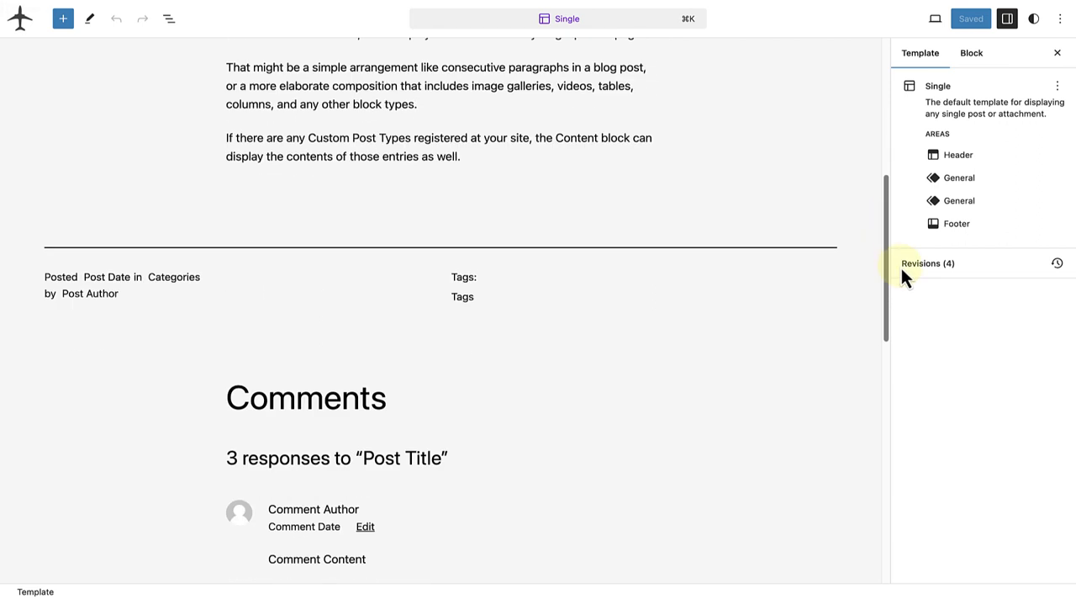
scroll(down, 3)
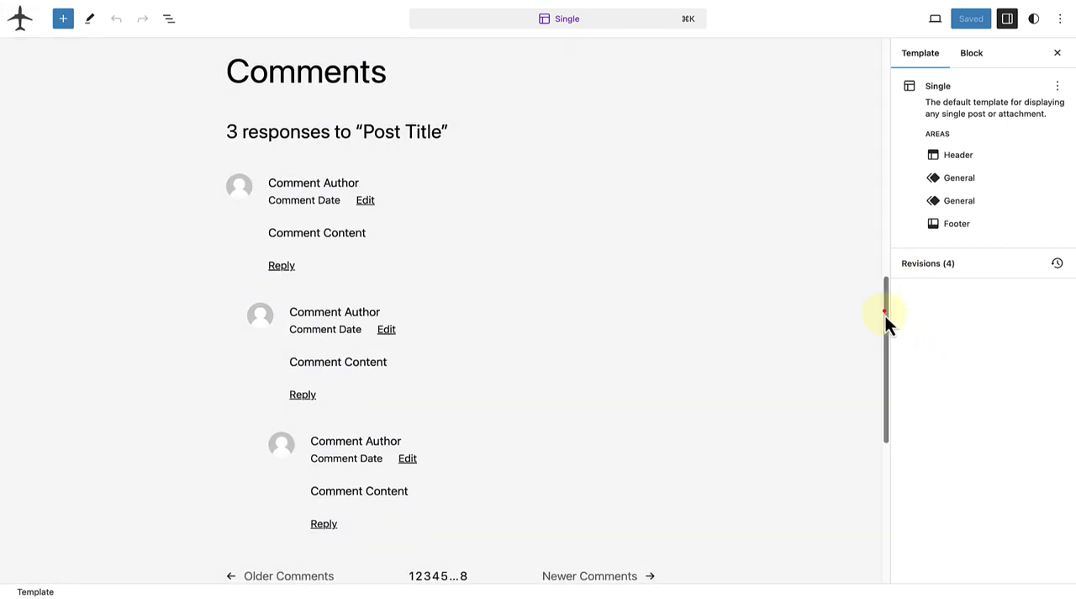
scroll(down, 3)
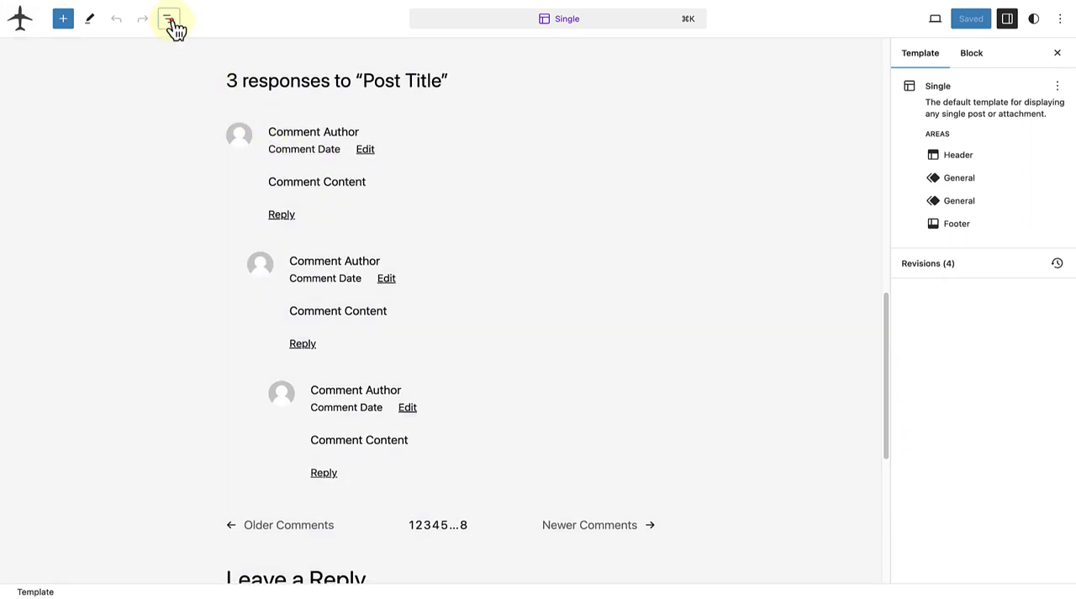
- Show the template outline in List View and select the Comments block inside the Group
click(168, 19)
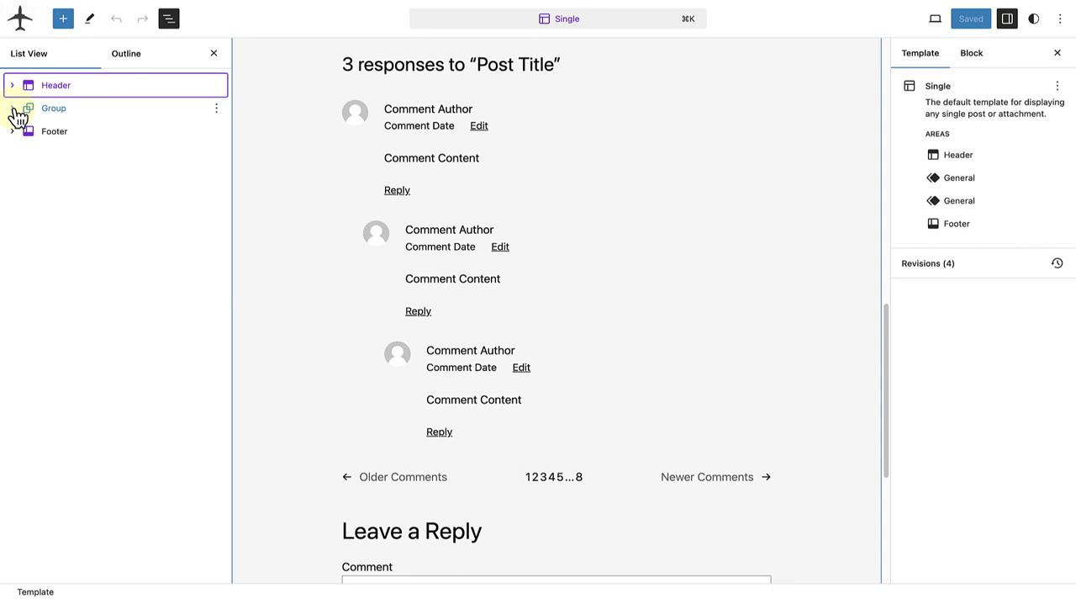
click(14, 107)
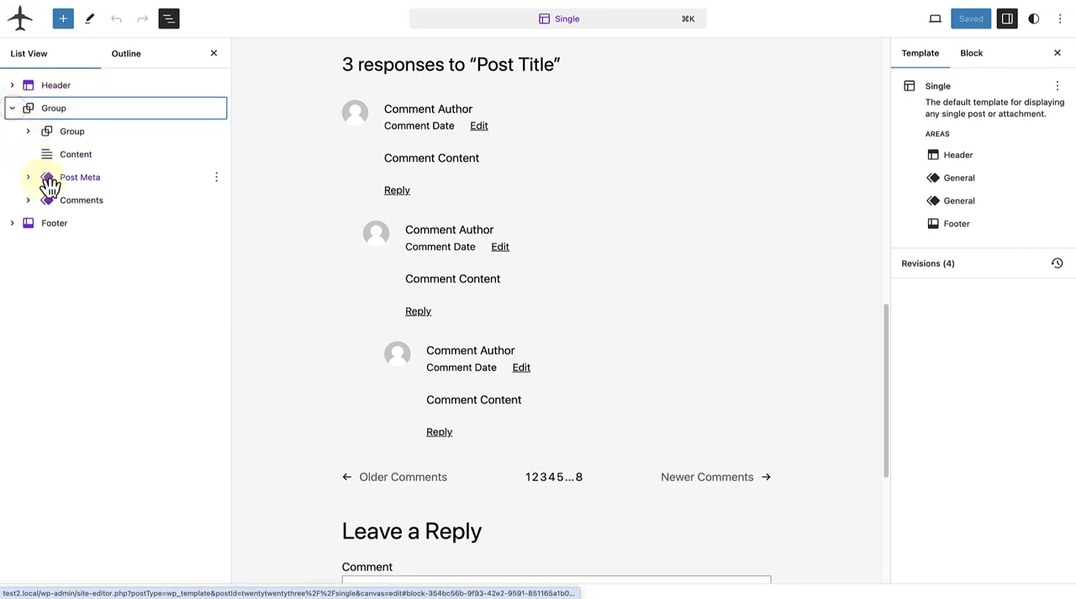
click(81, 200)
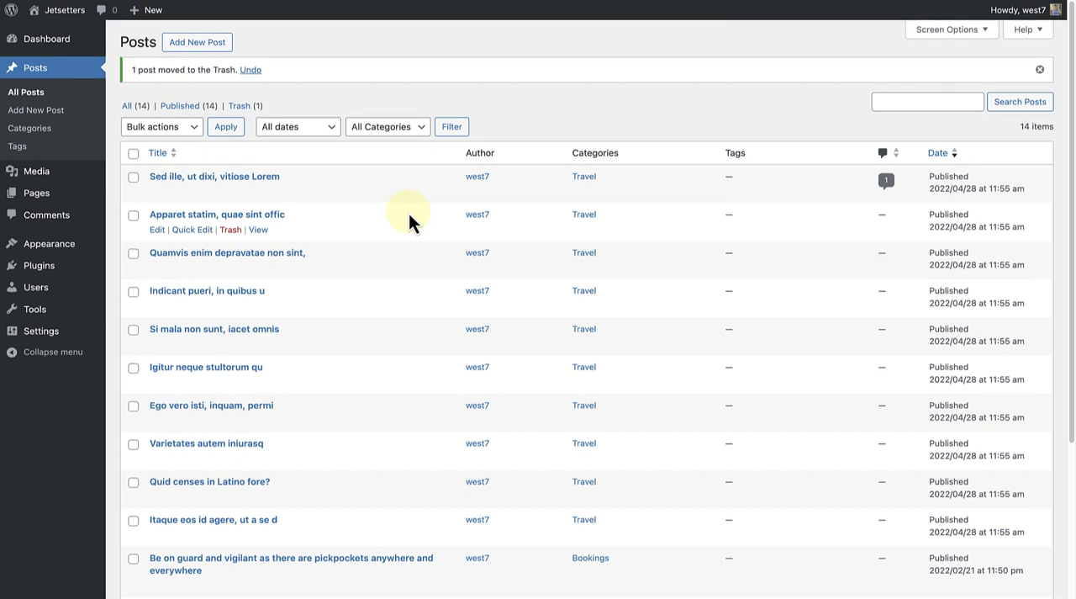
- Scroll the All Posts table and go to 'The world is your oyster' on the front end
scroll(down, 3)
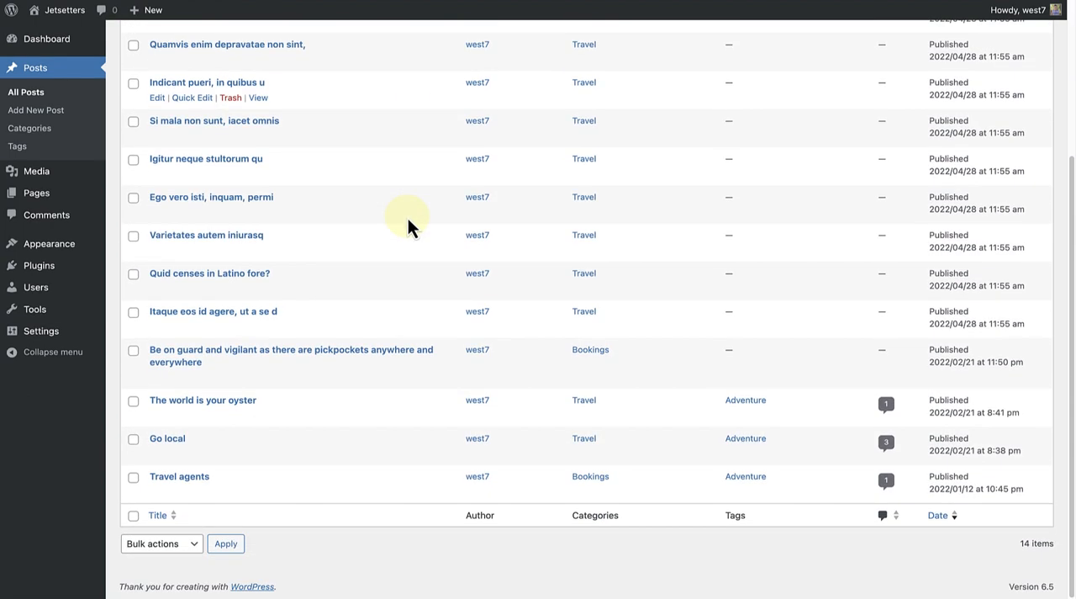
mouse_move(203, 400)
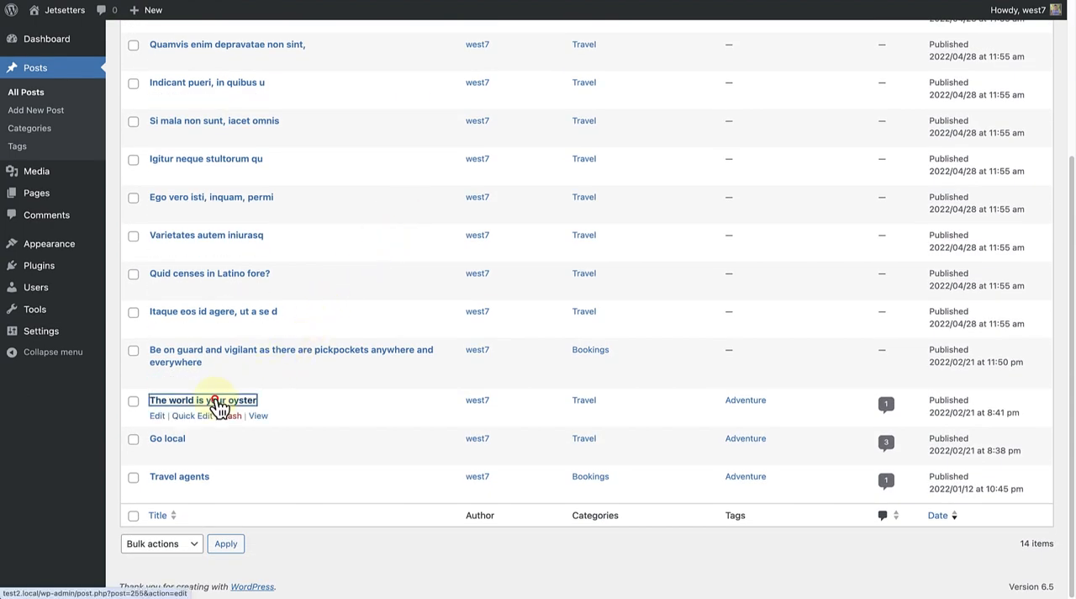
click(203, 400)
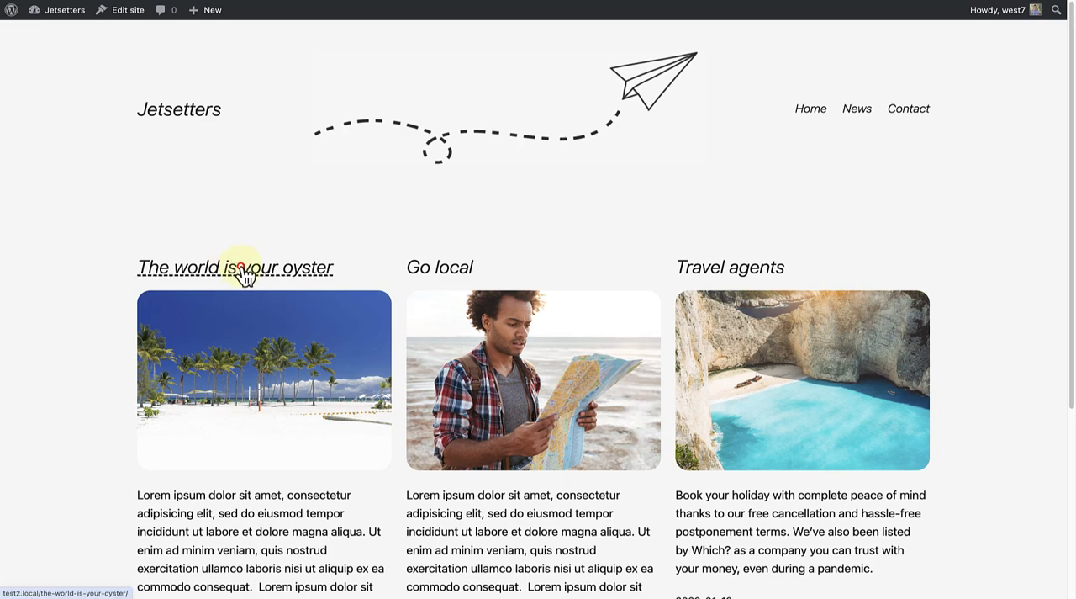
- View 'The world is your oyster' post and scroll to its single comment
click(234, 266)
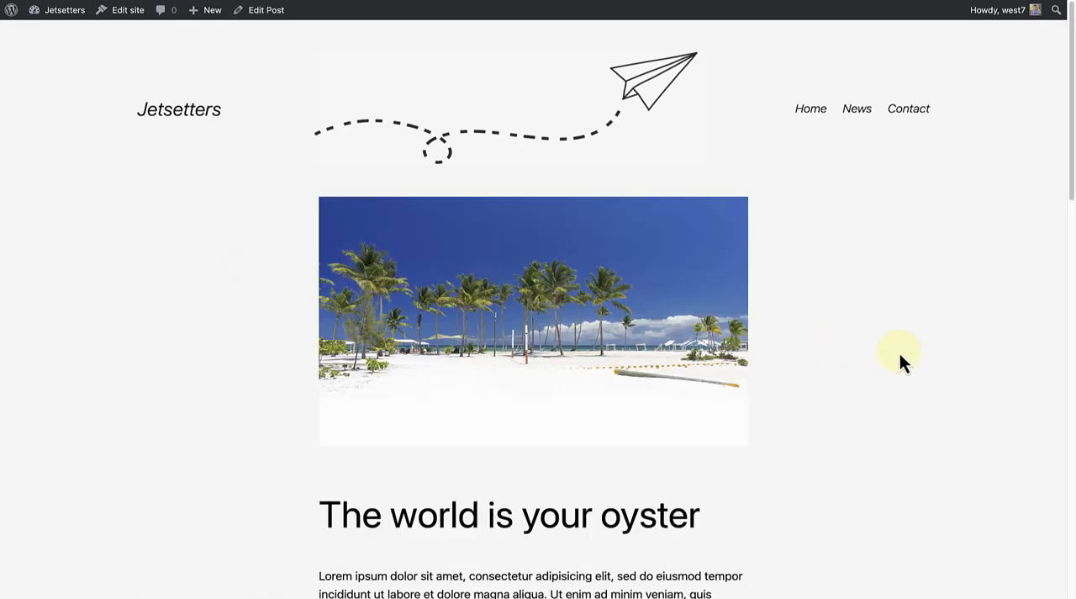
scroll(down, 3)
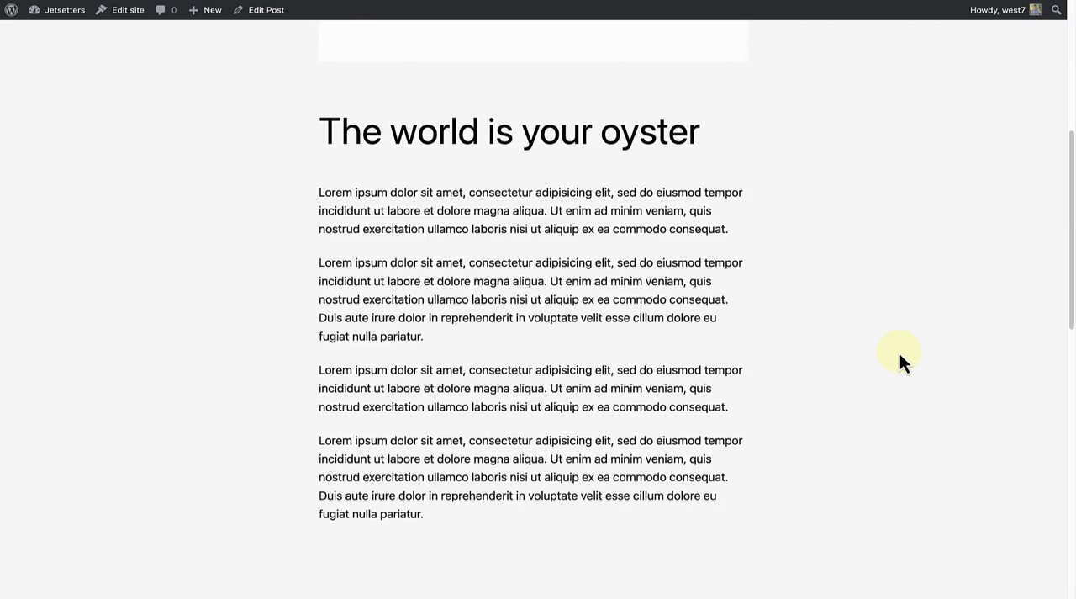
scroll(down, 3)
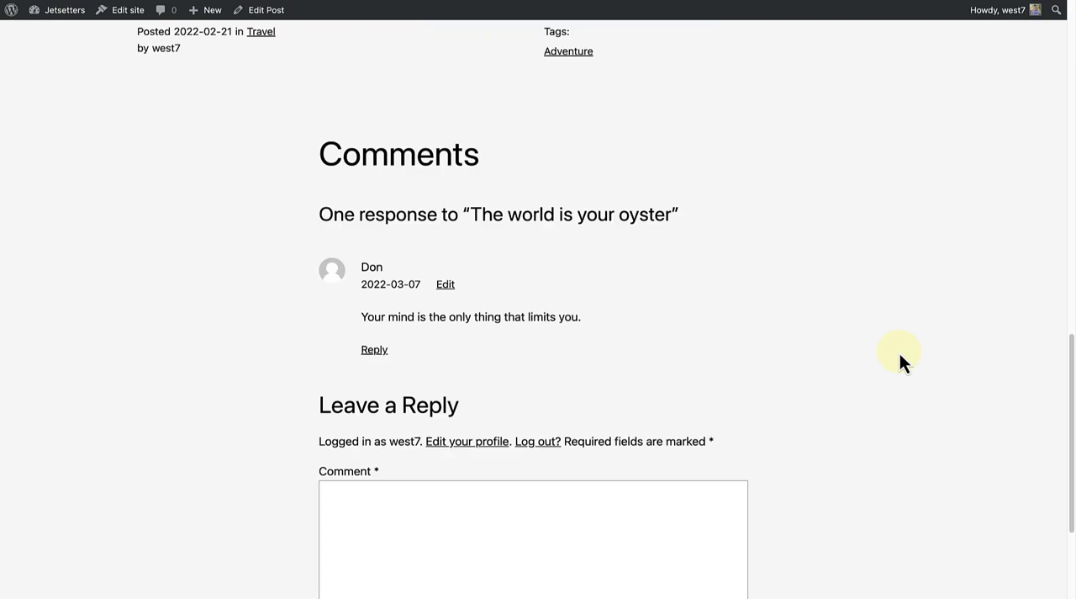
scroll(down, 3)
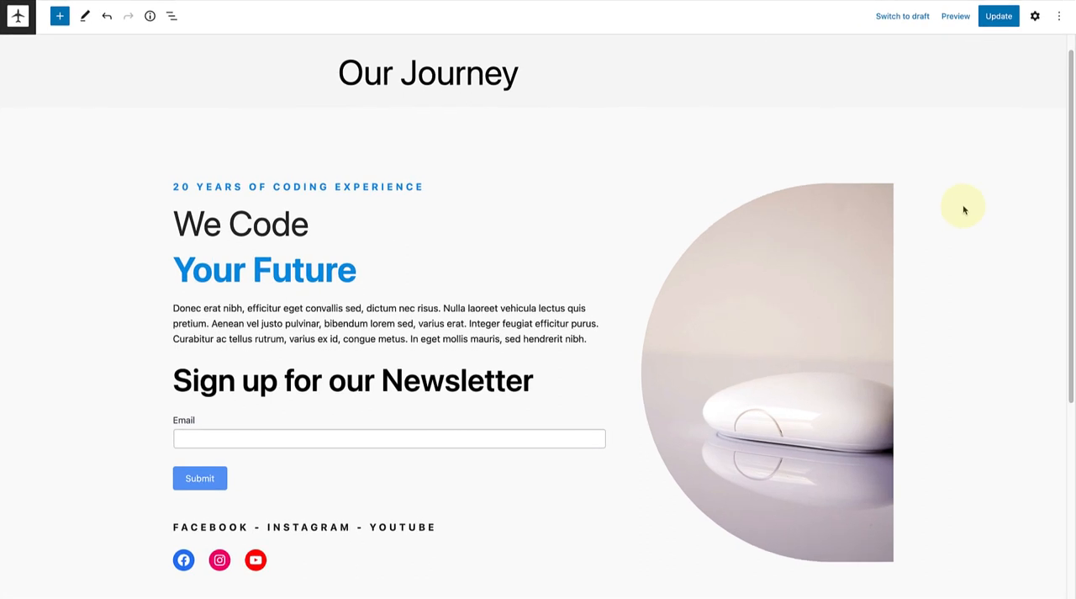
mouse_move(972, 134)
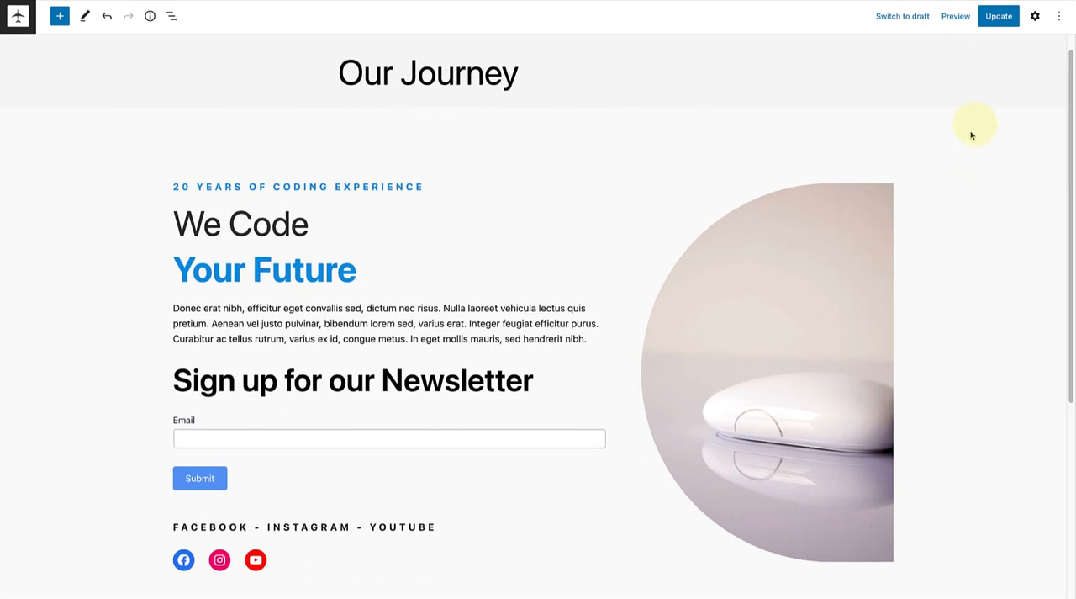
- Show the Our Journey page settings and toggle Allow comments under Discussion
click(1036, 17)
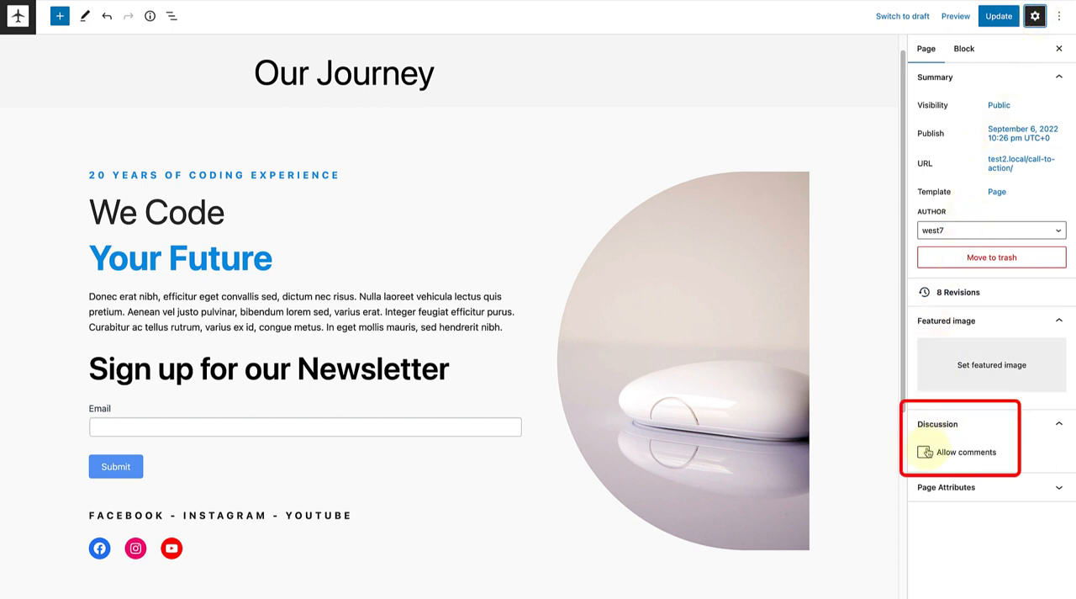
click(924, 450)
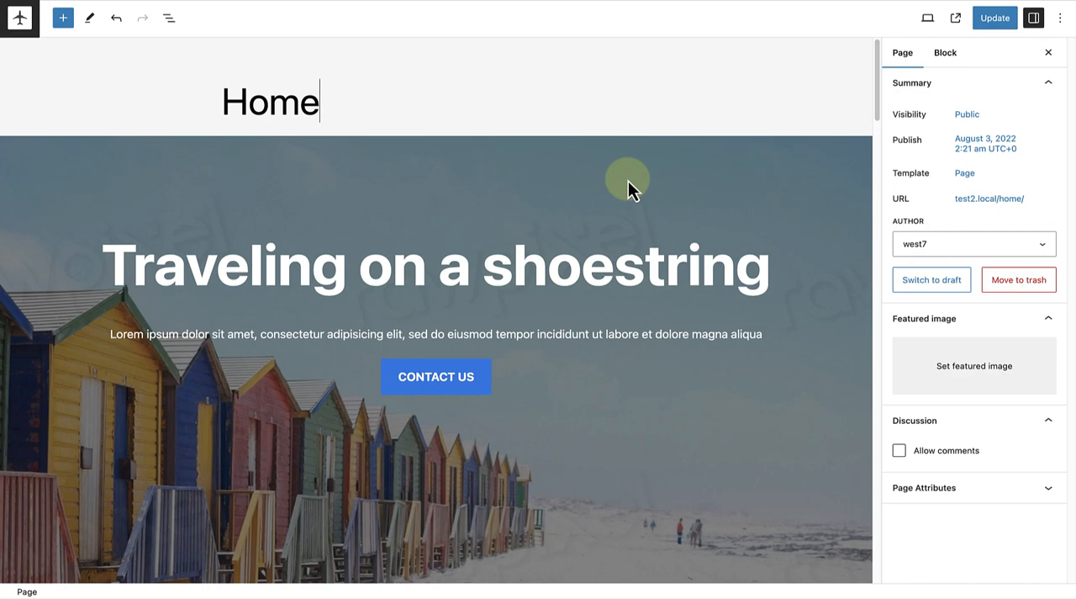
- Insert a Latest Comments block below 'Feedback from our readers' using /latest
scroll(down, 3)
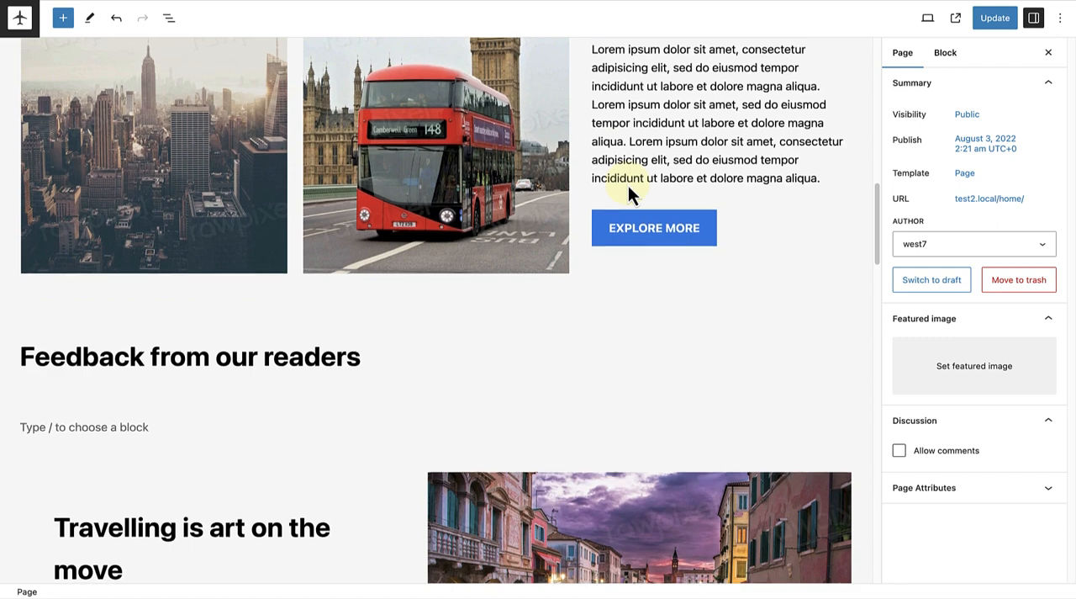
scroll(down, 3)
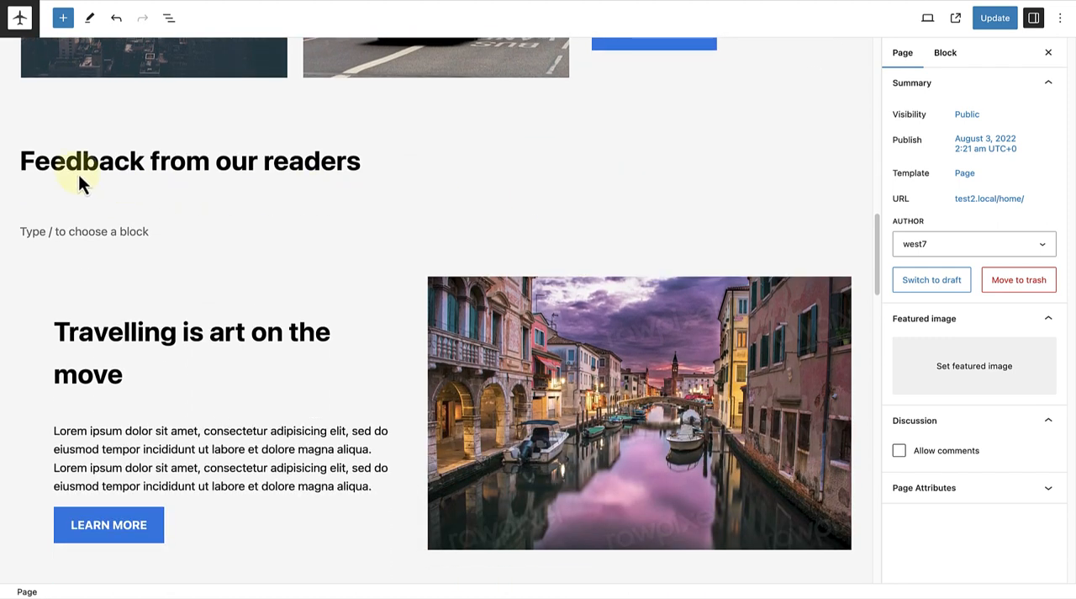
click(84, 232)
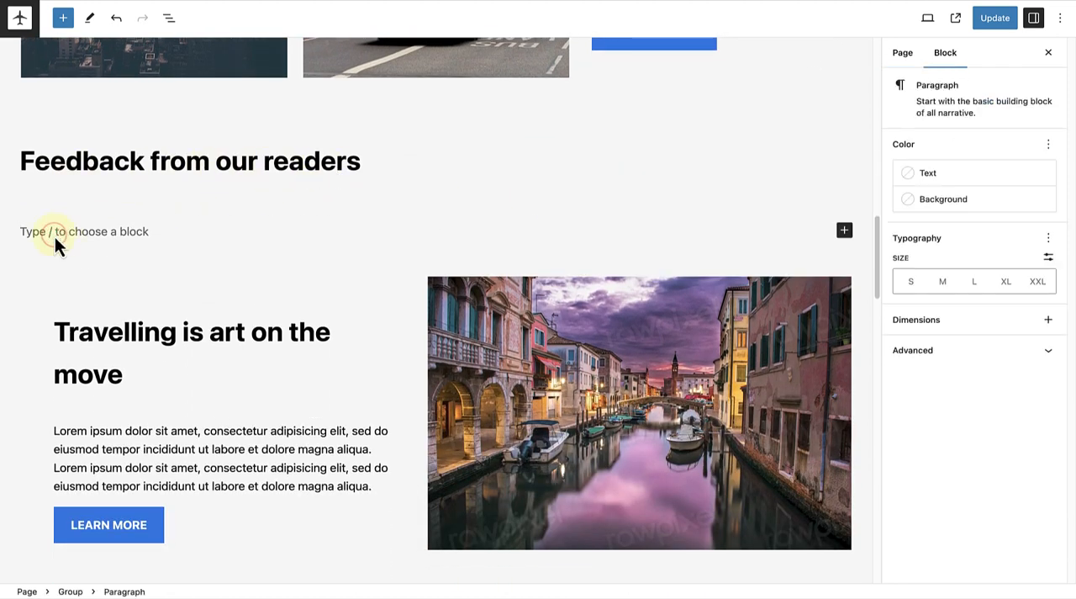
text(/latest)
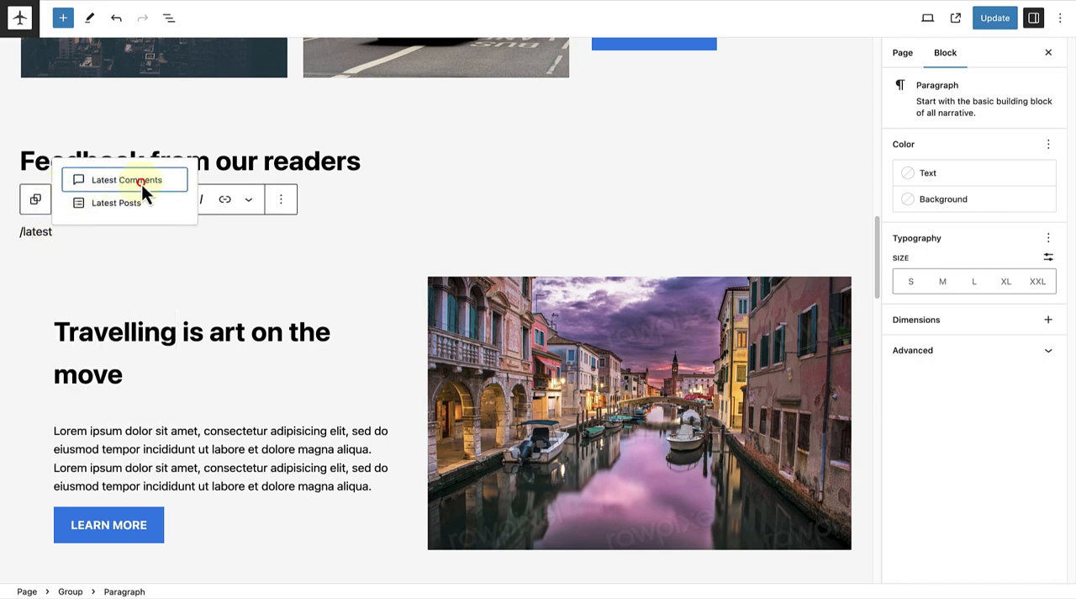
click(126, 180)
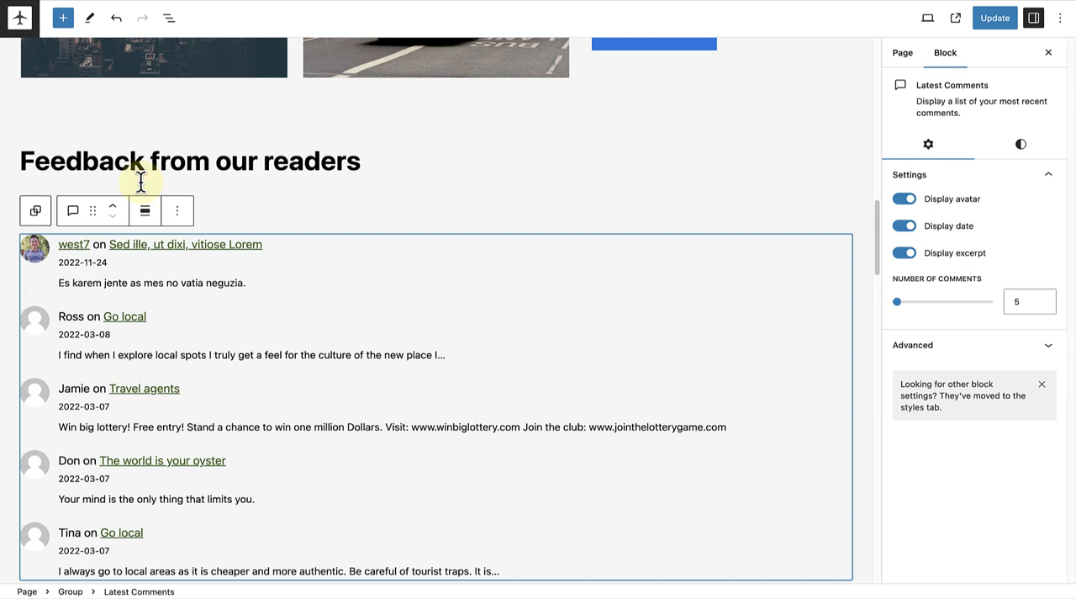